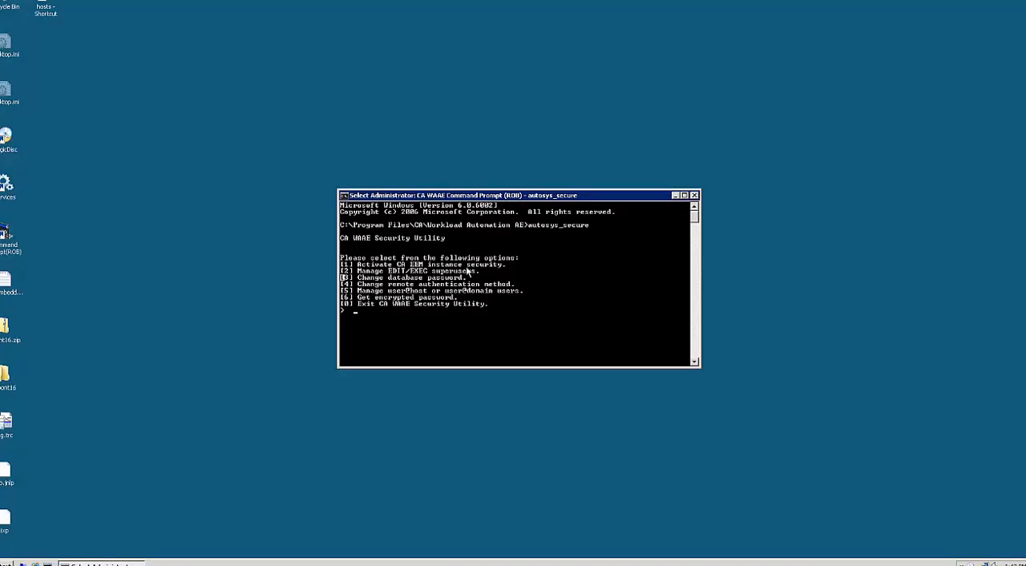
mouse_move(469, 271)
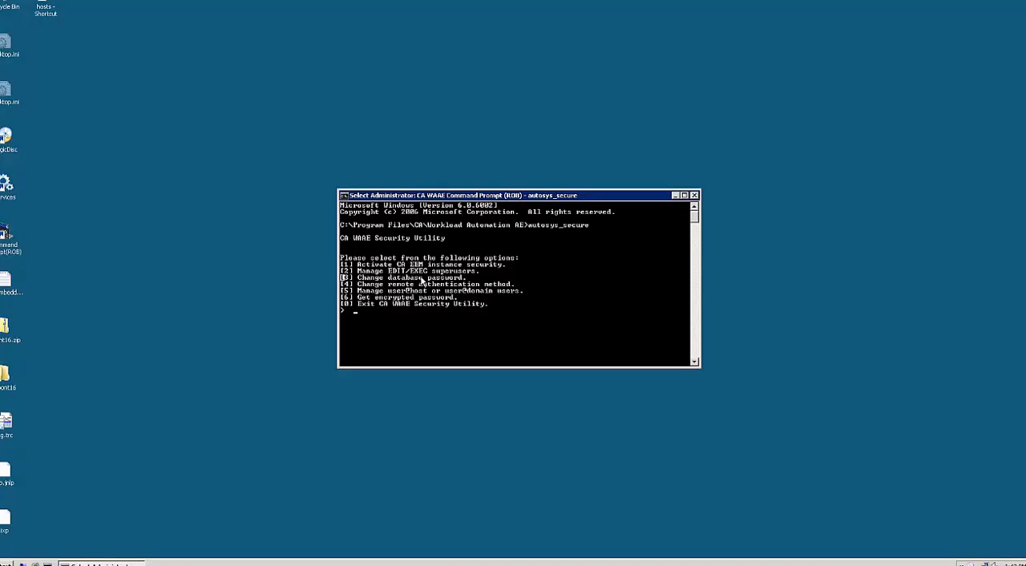
mouse_move(369, 282)
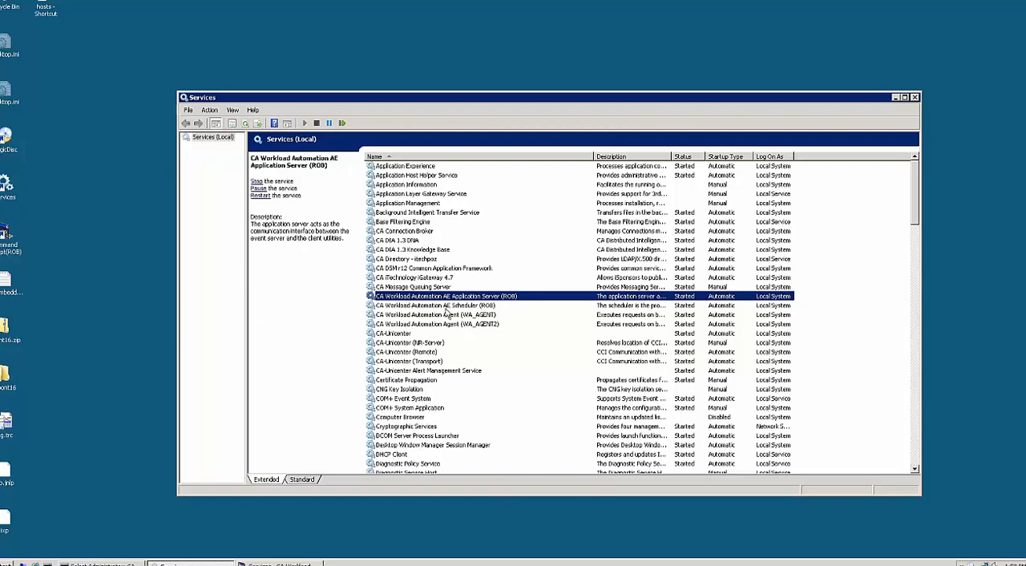
mouse_move(468, 302)
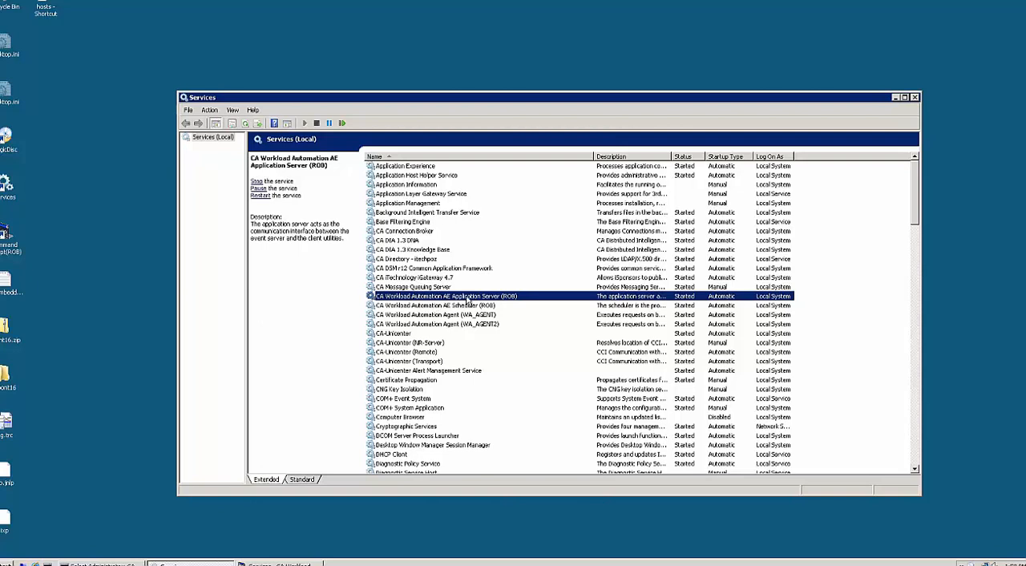
mouse_move(480, 313)
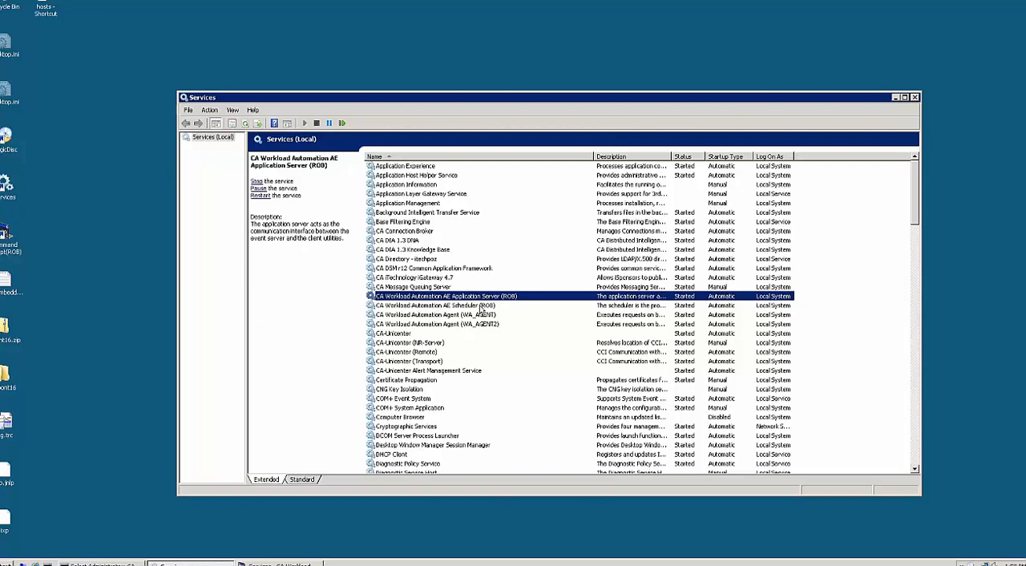
Select a service in the Services list and bring up its action menu
click(433, 305)
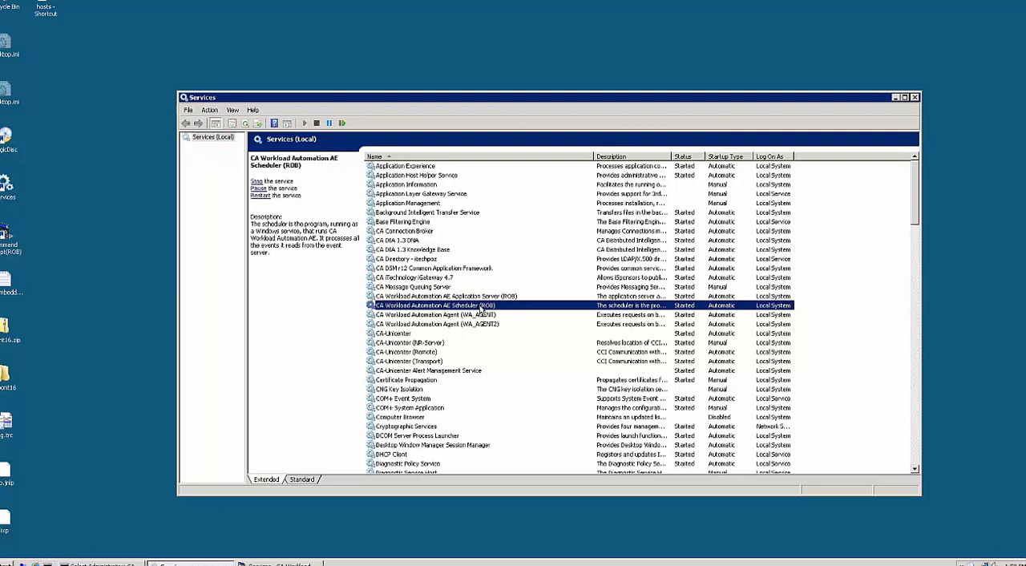
mouse_move(530, 243)
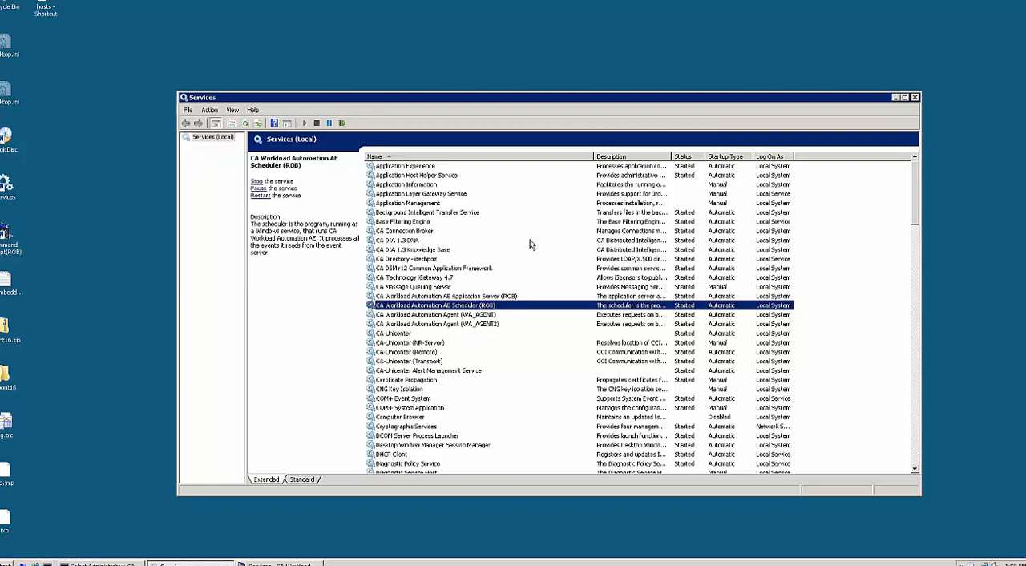
right_click(436, 305)
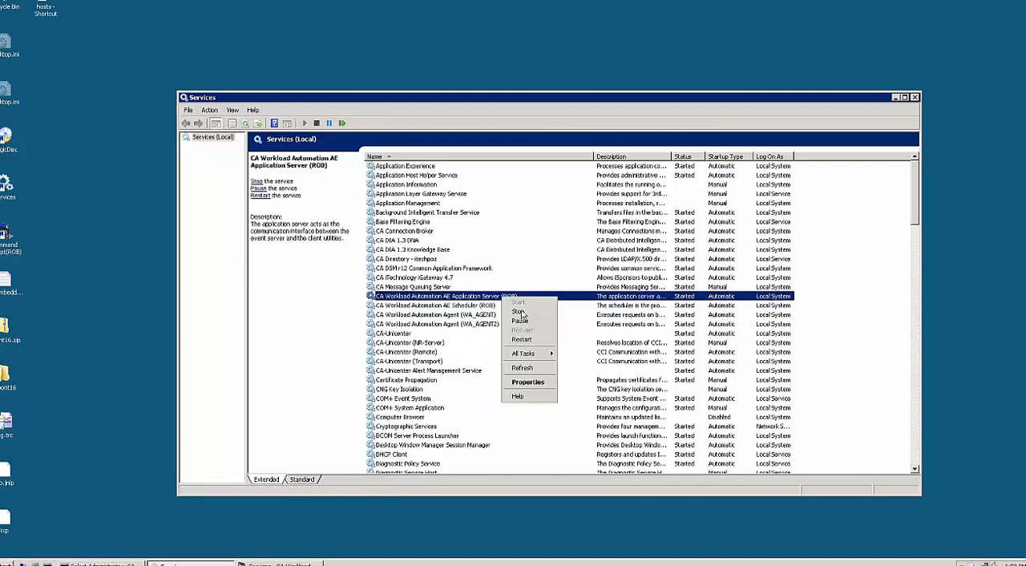
mouse_move(520, 311)
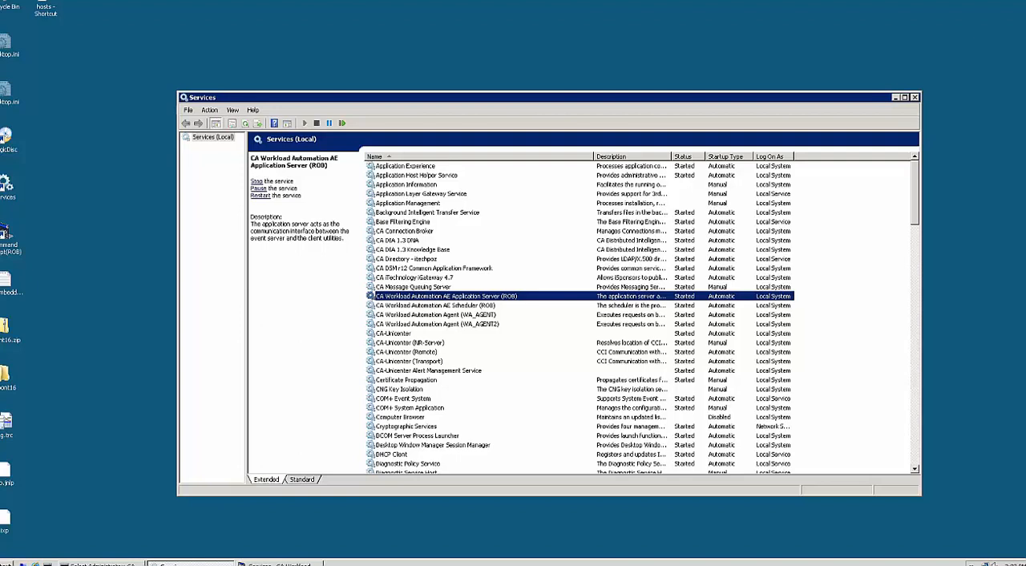
mouse_move(899, 133)
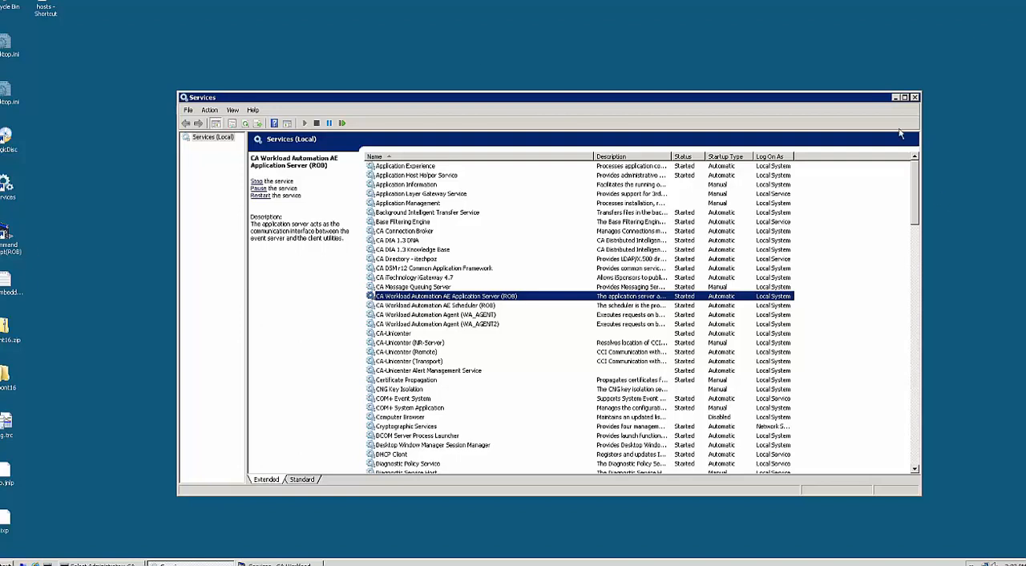
mouse_move(895, 102)
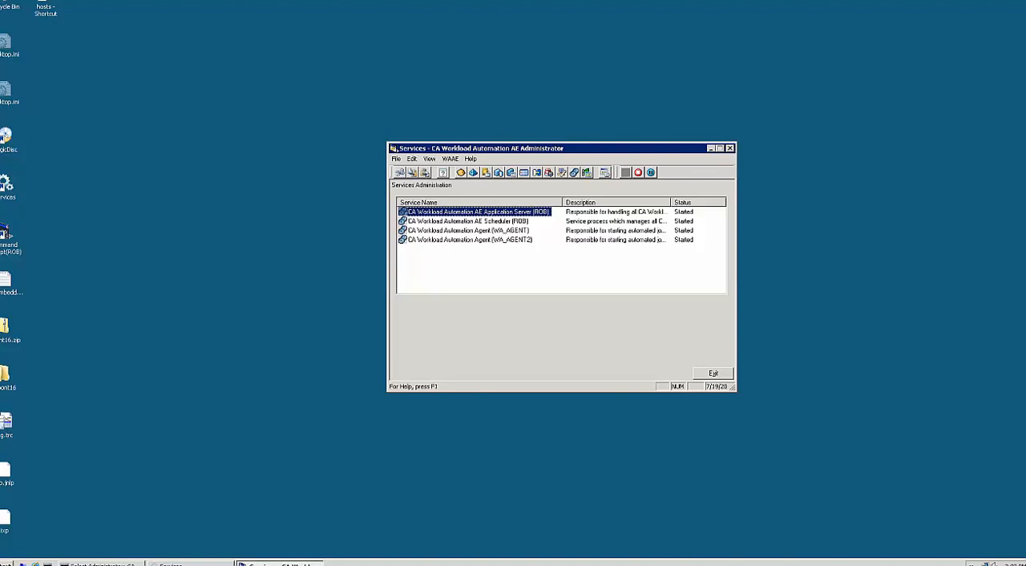
mouse_move(612, 344)
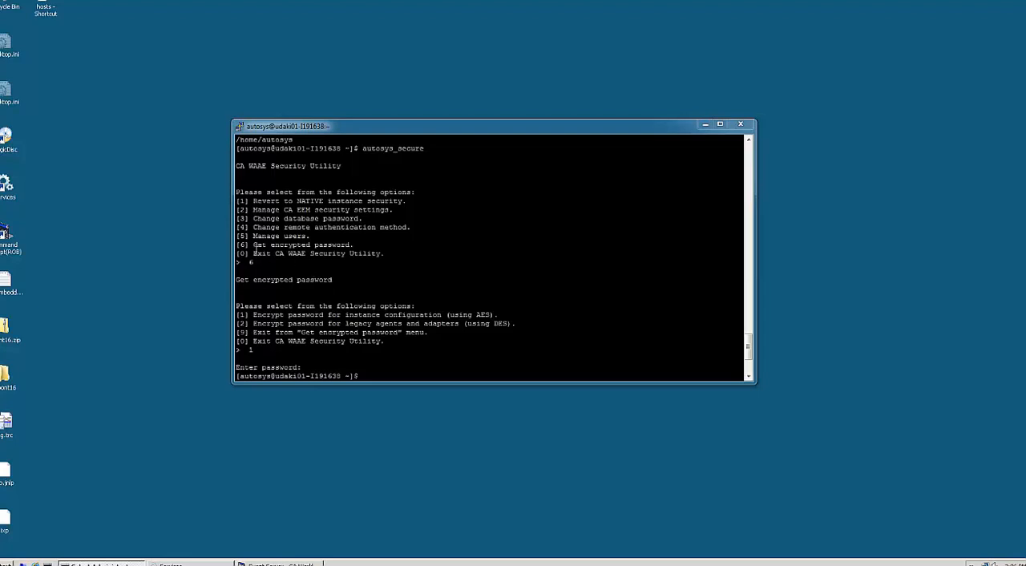
Highlight the AES instance-configuration encrypted password line in the autosys_secure output
double_click(289, 244)
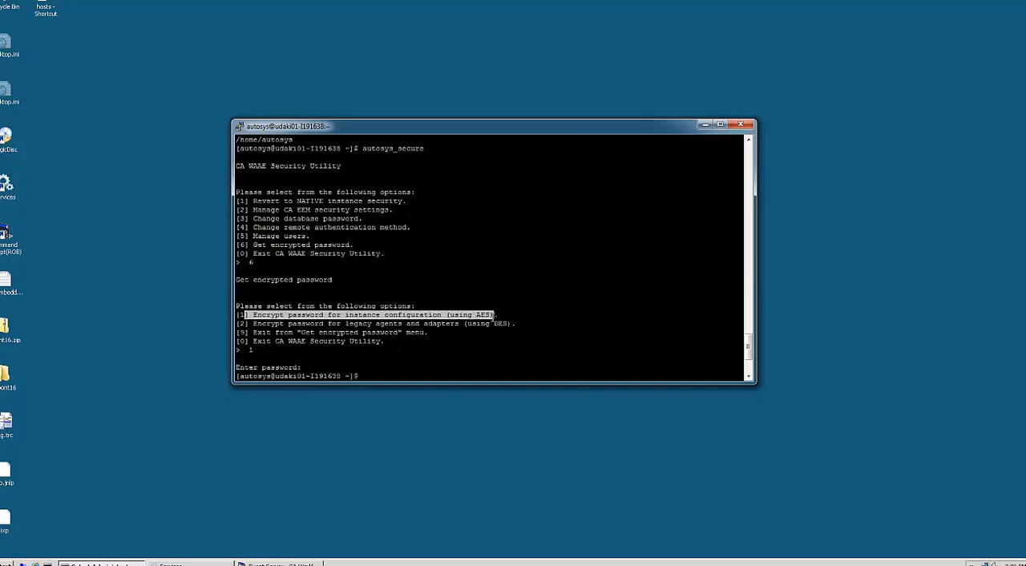
mouse_move(361, 423)
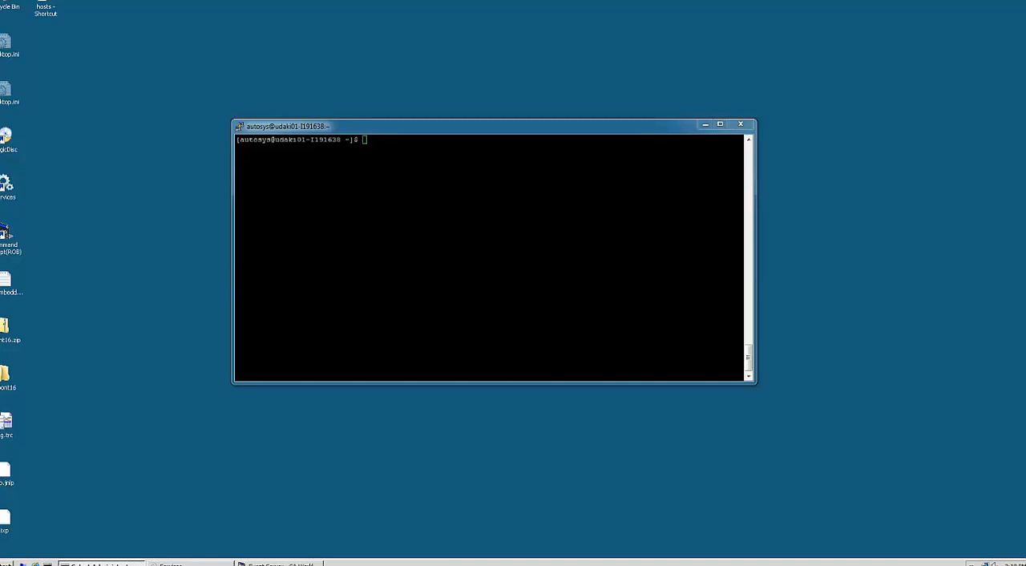
Change to the $AUTOUSER directory and edit config.ACE in vi to reach the DBAccess line
text(cd)
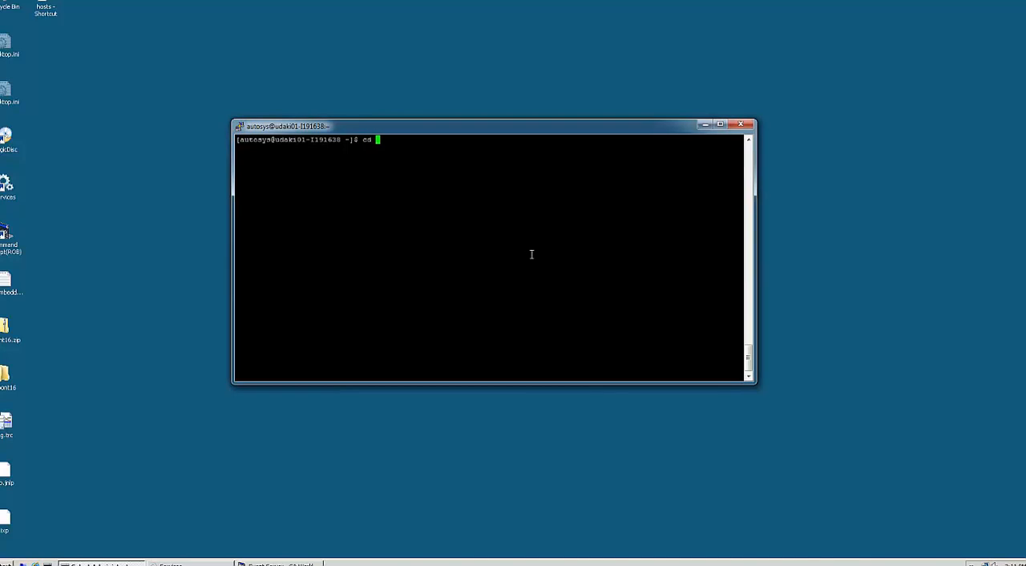
text($AUTOUSER)
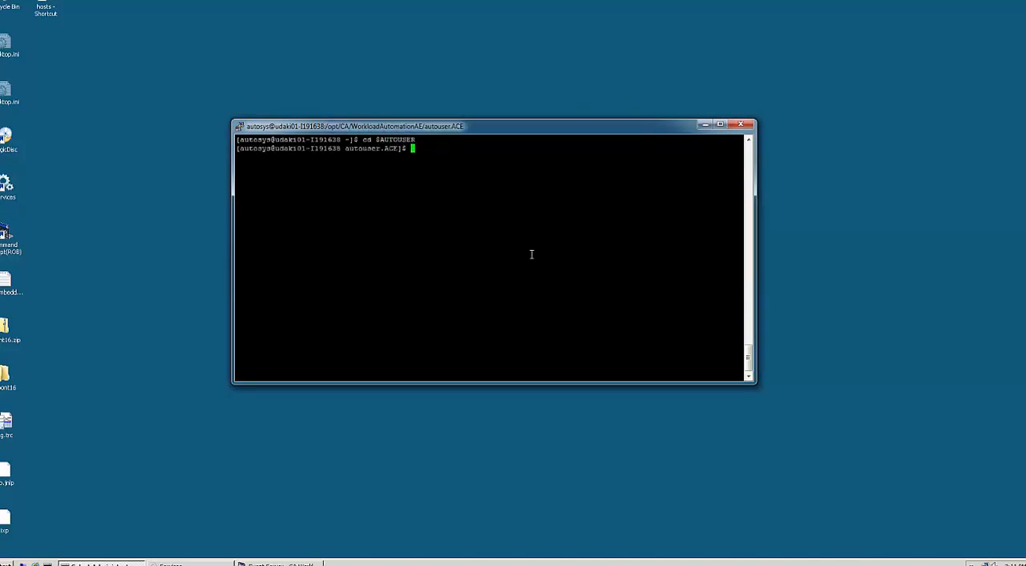
text(vi)
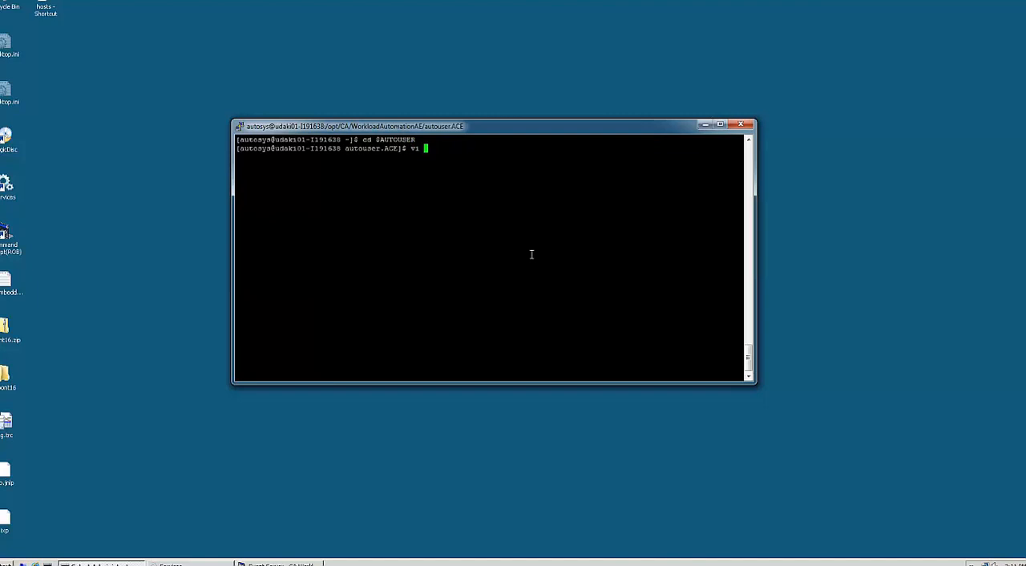
text(c)
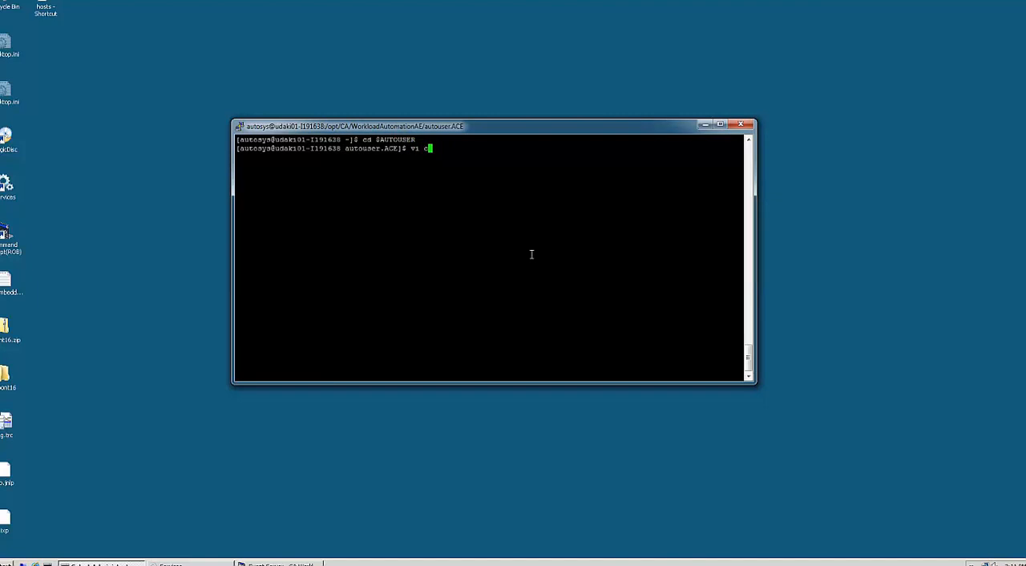
text(onfig.ACE)
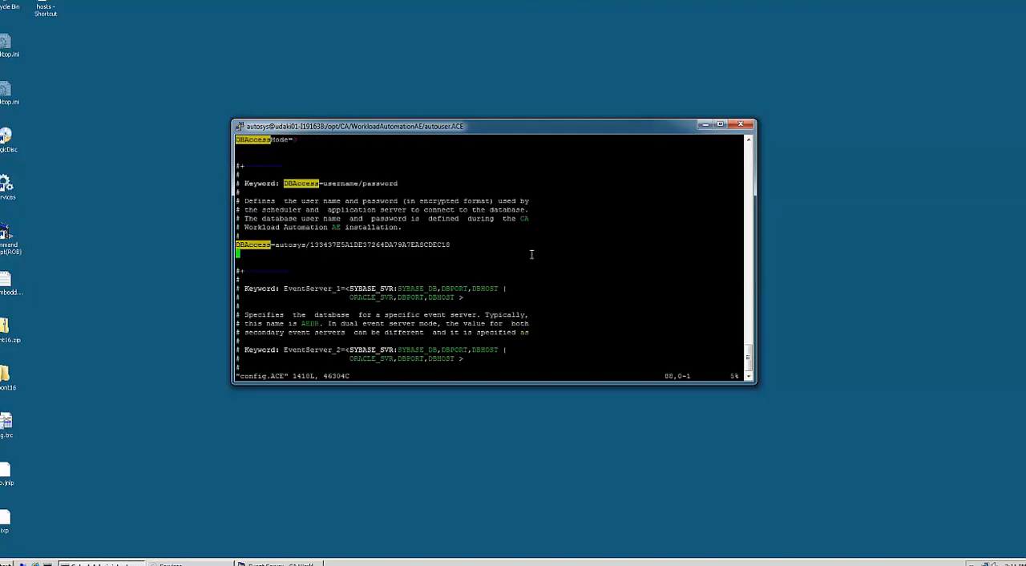
mouse_move(532, 254)
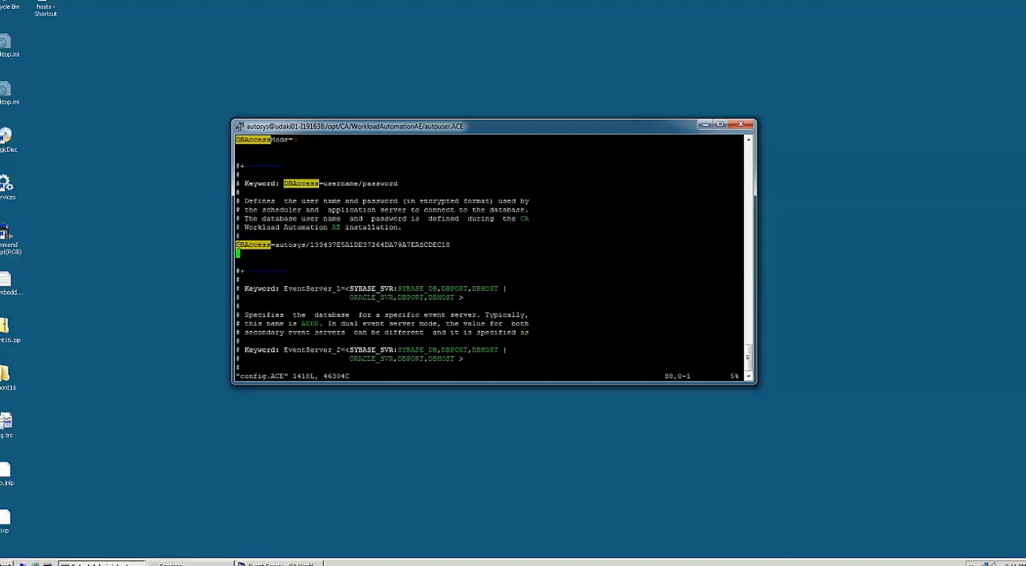